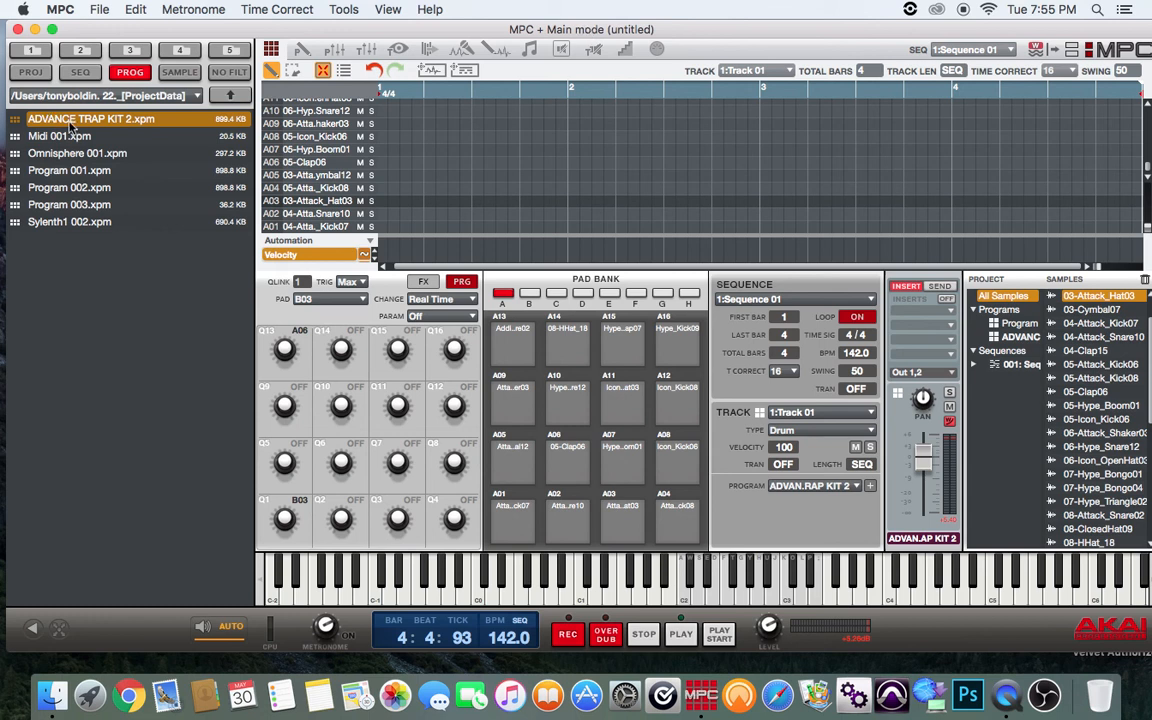
{"action": "mouse_move", "coordinate": [130, 140]}
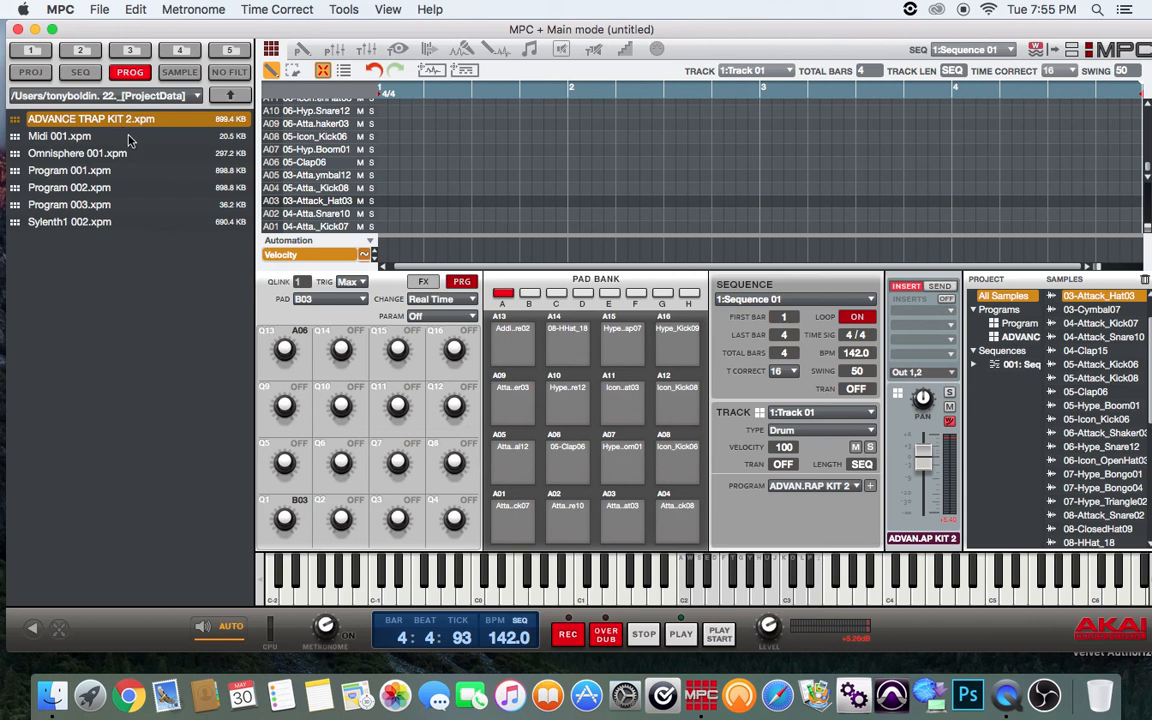
{"action": "mouse_move", "coordinate": [196, 141]}
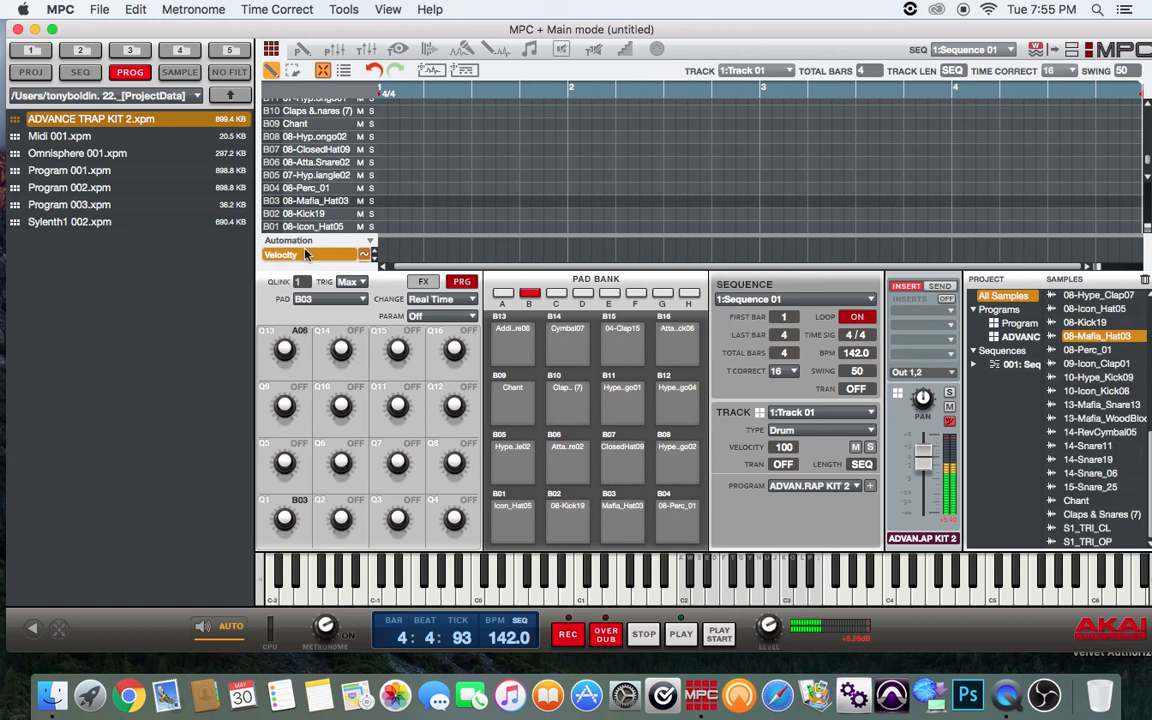
Scroll the bank B Samples list down to 08-Mafia_Hat03
{"action": "scroll", "scroll_direction": "down", "scroll_amount": 3}
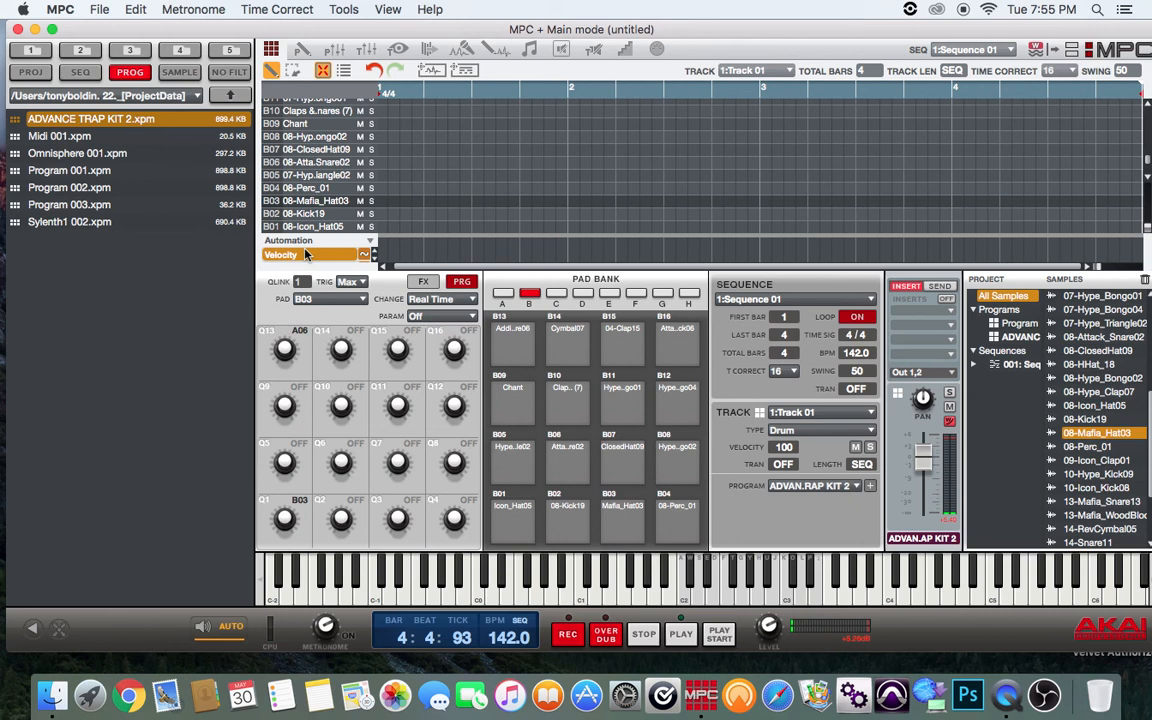
Audition pad B03, set Q1's parameter to Tuning, and turn it to -71
{"action": "left_click", "coordinate": [622, 521]}
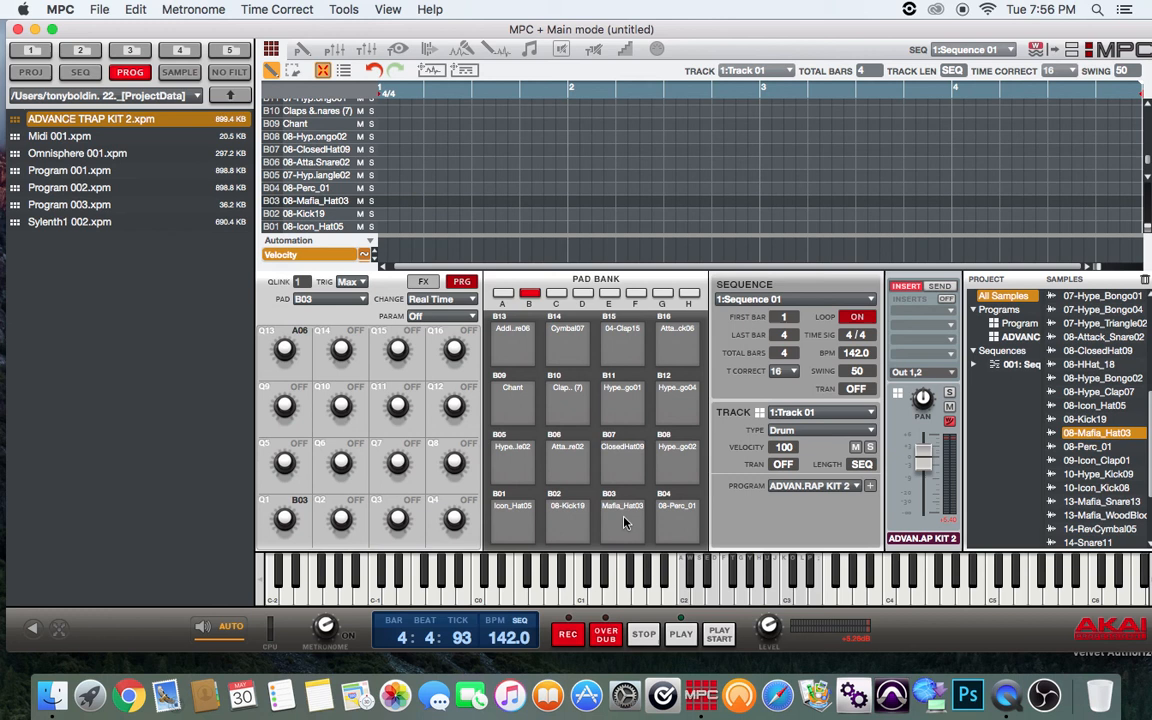
{"action": "left_click", "coordinate": [622, 513]}
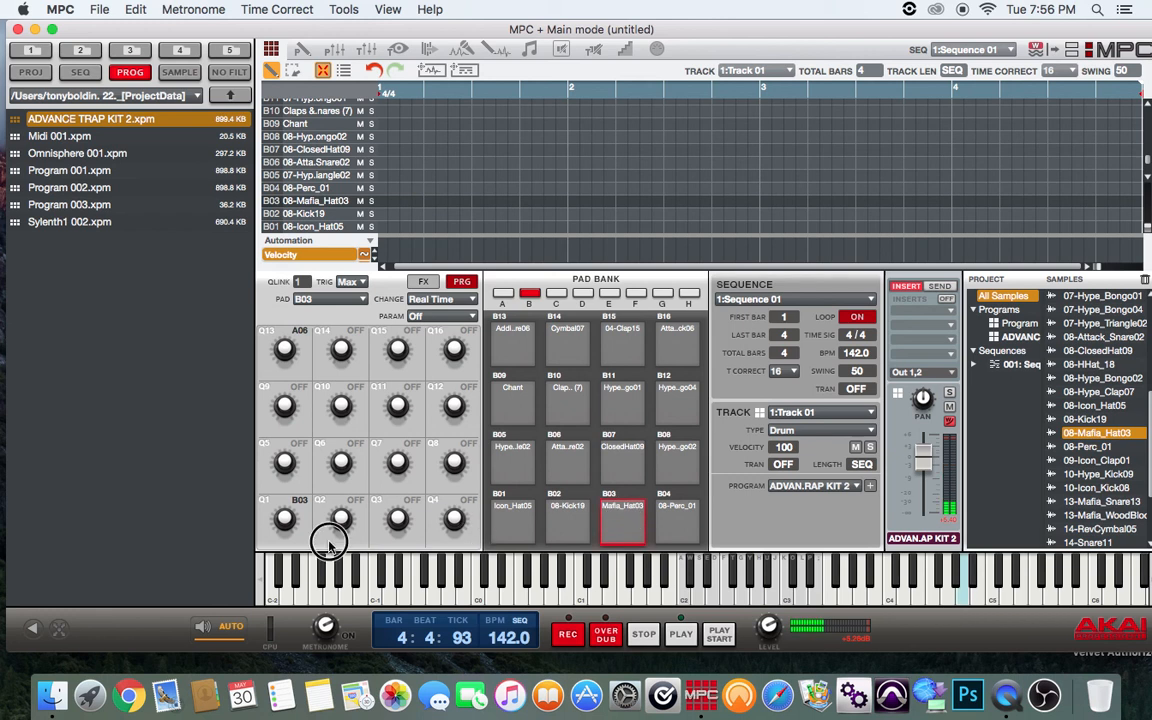
{"action": "left_click", "coordinate": [283, 517]}
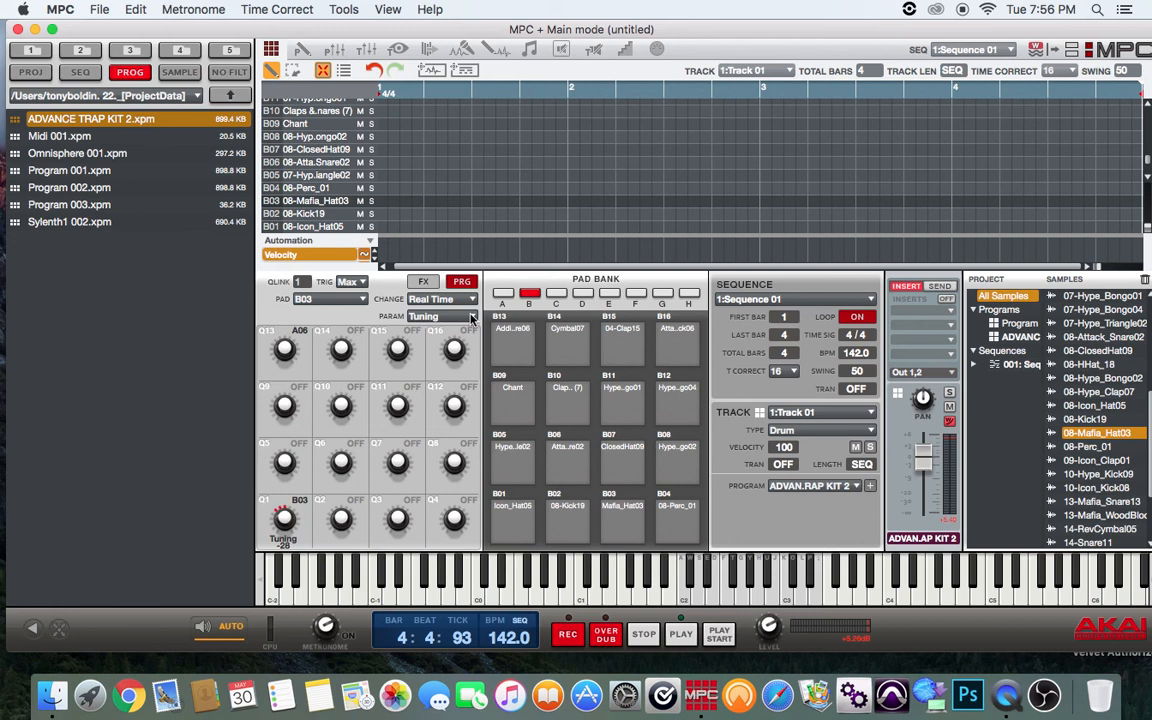
{"action": "left_click", "coordinate": [442, 316]}
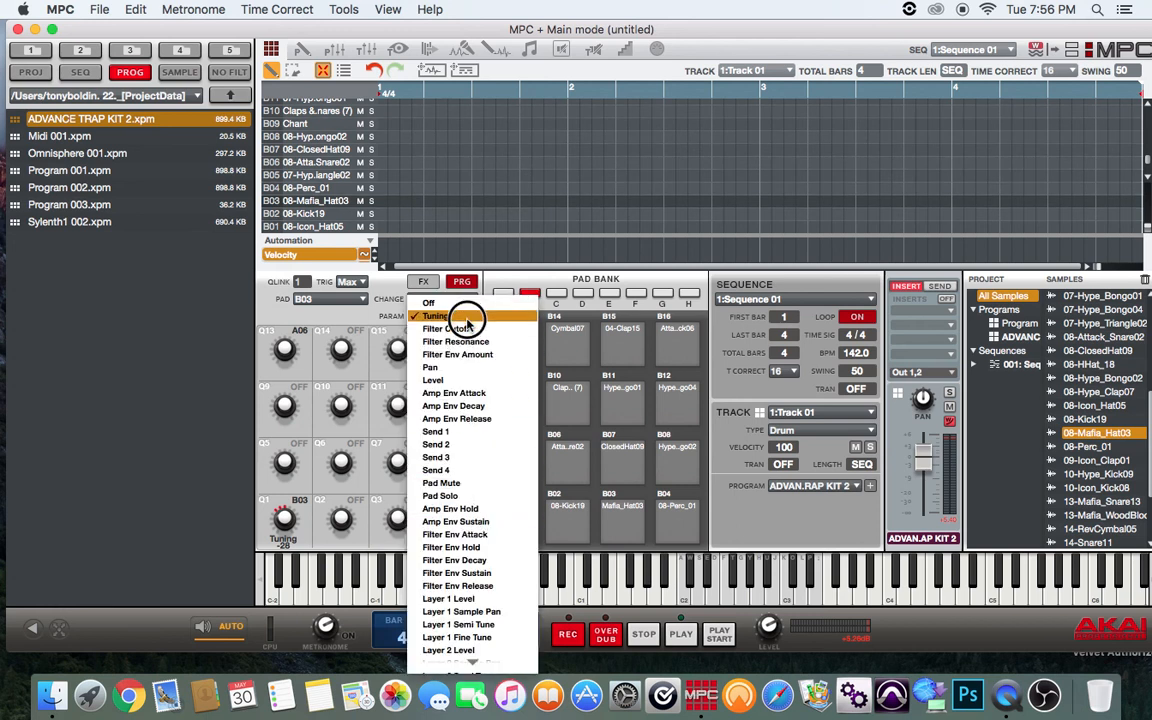
{"action": "left_click", "coordinate": [436, 315]}
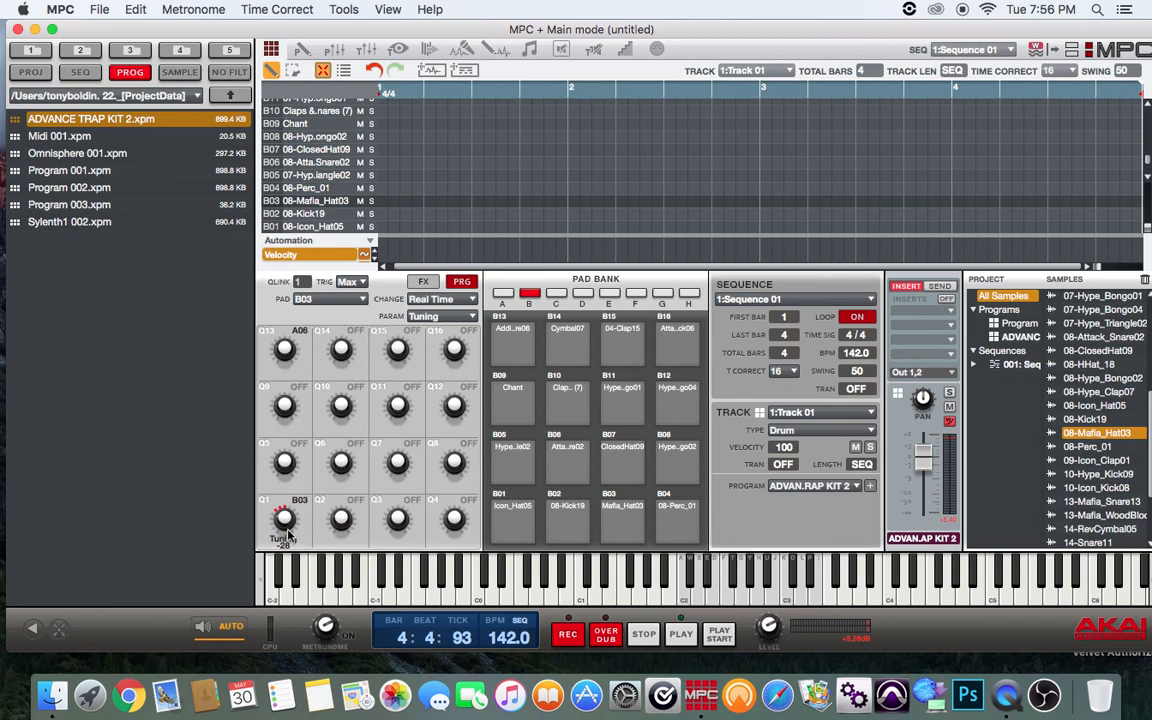
{"action": "left_click_drag", "start_coordinate": [285, 515], "coordinate": [285, 500]}
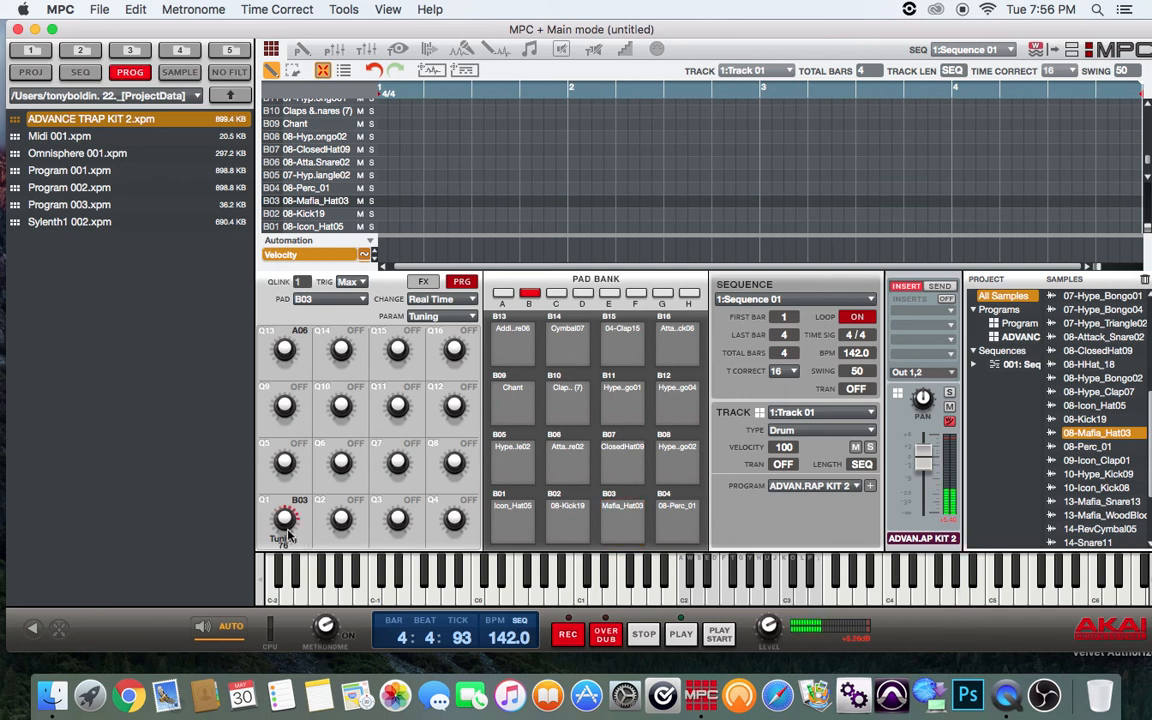
{"action": "left_click_drag", "start_coordinate": [287, 517], "coordinate": [287, 550]}
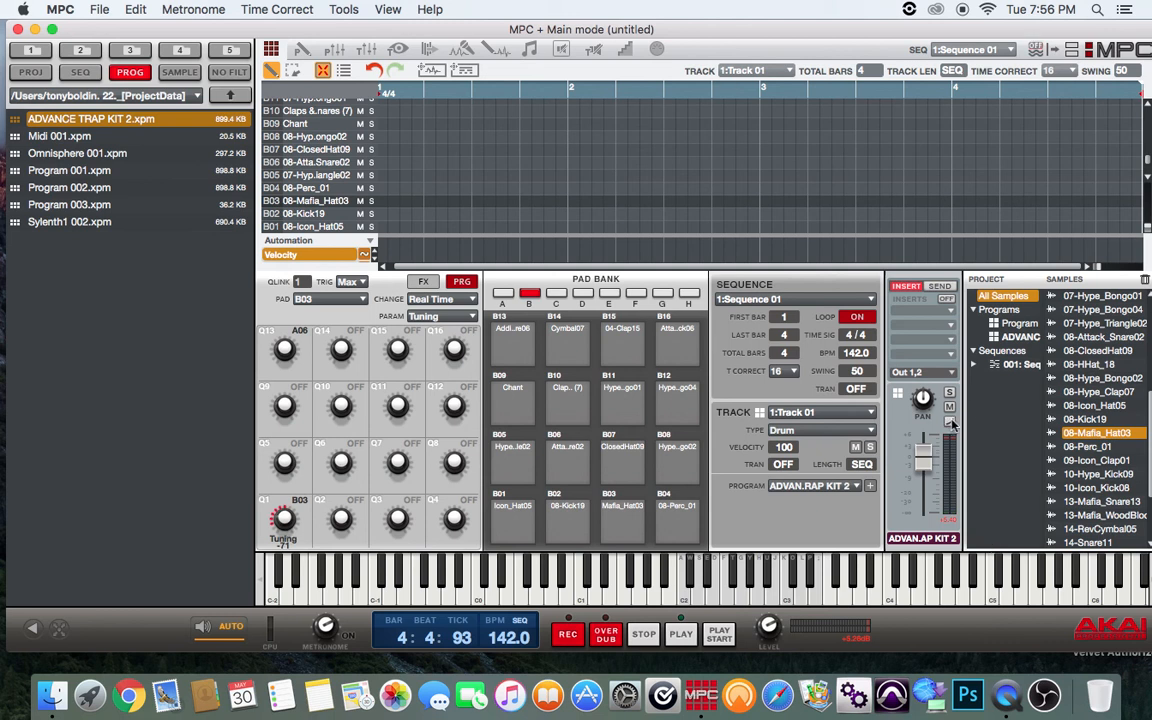
{"action": "mouse_move", "coordinate": [315, 243]}
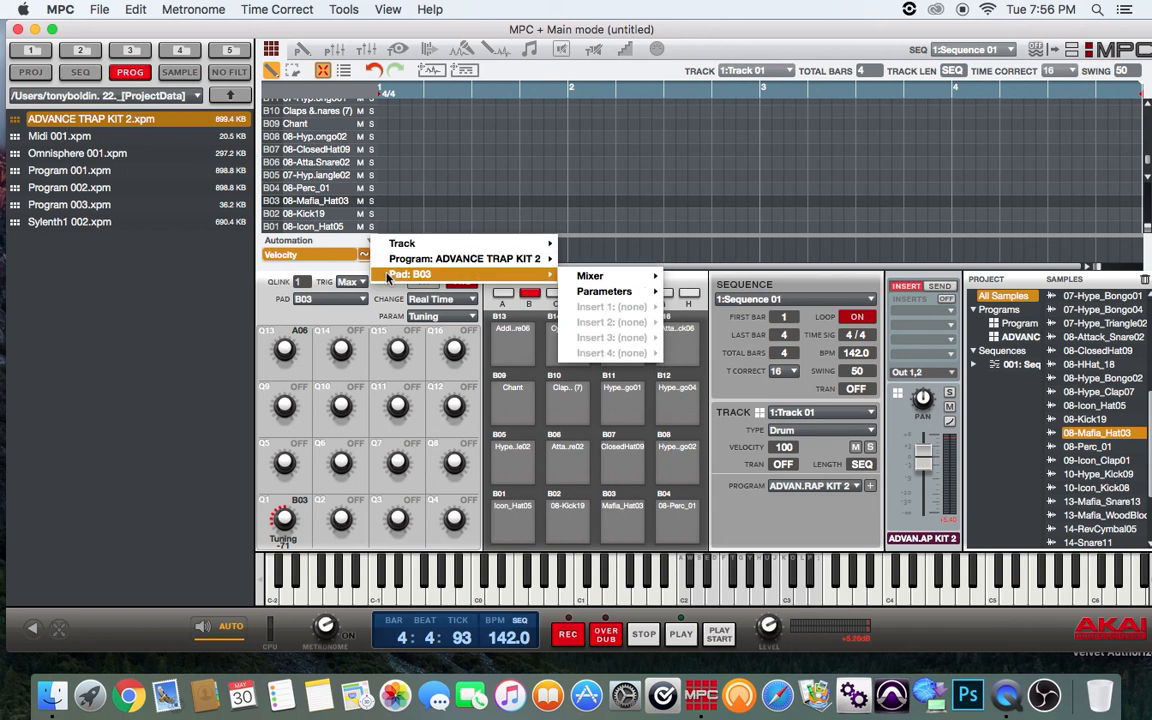
{"action": "mouse_move", "coordinate": [590, 275]}
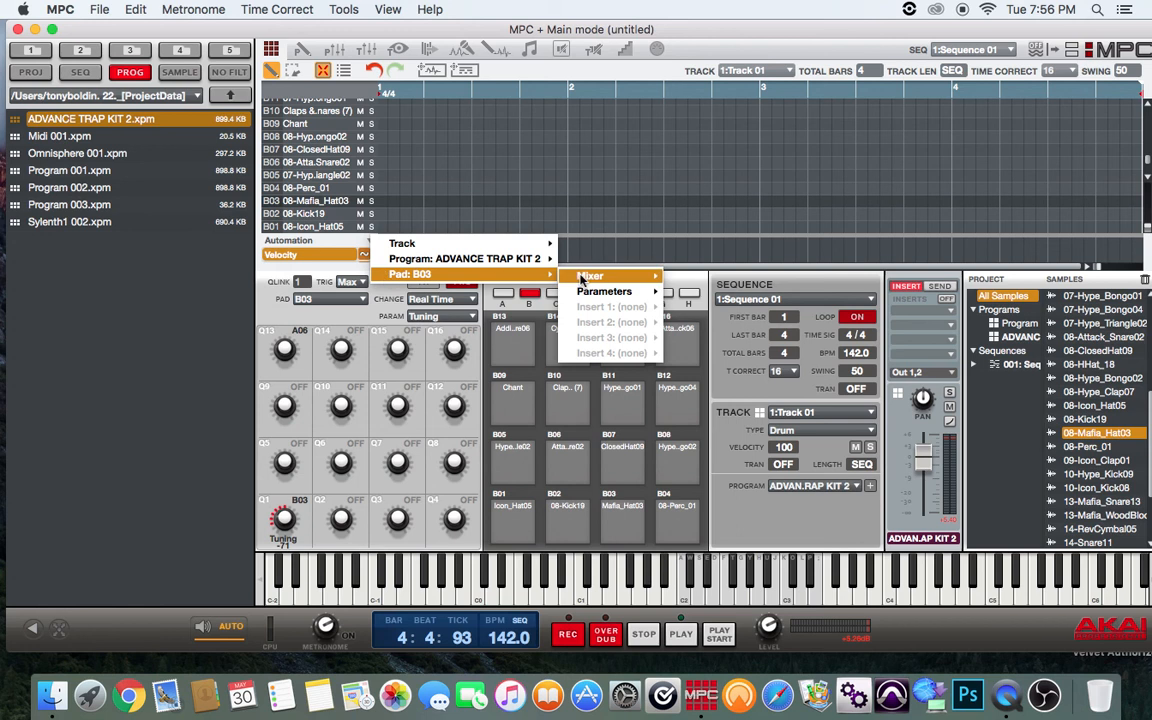
Switch the automation lane from Velocity to pad B03's Tuning
{"action": "left_click", "coordinate": [604, 291]}
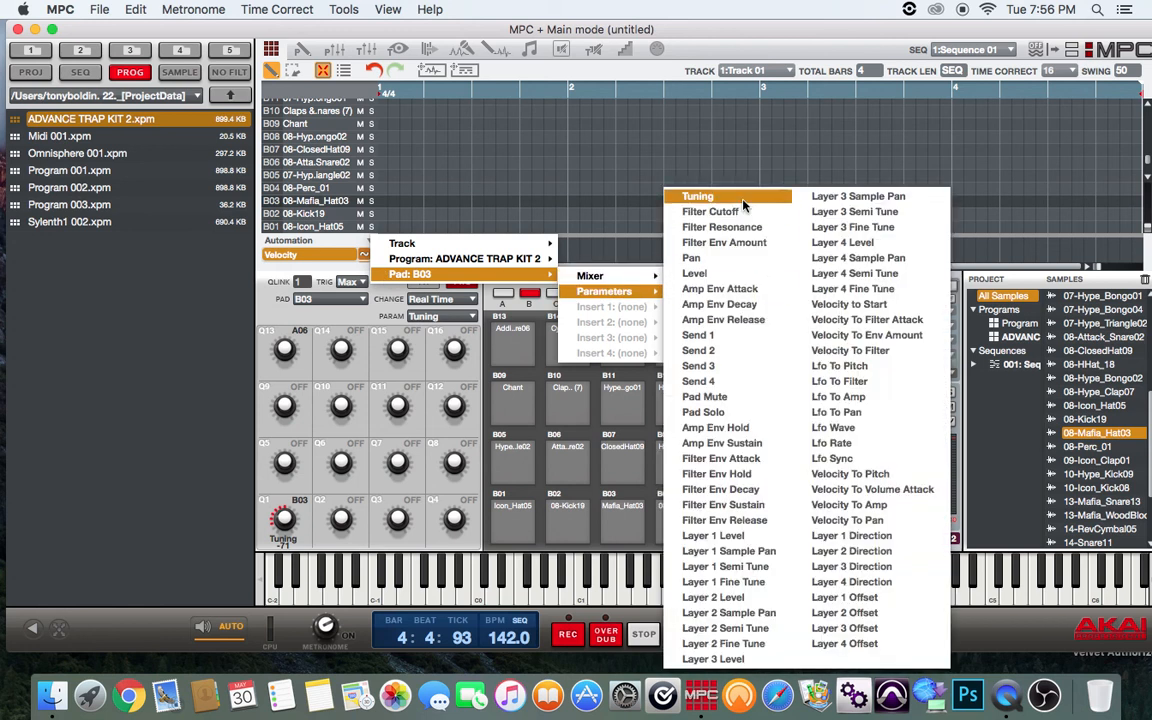
{"action": "left_click", "coordinate": [698, 196]}
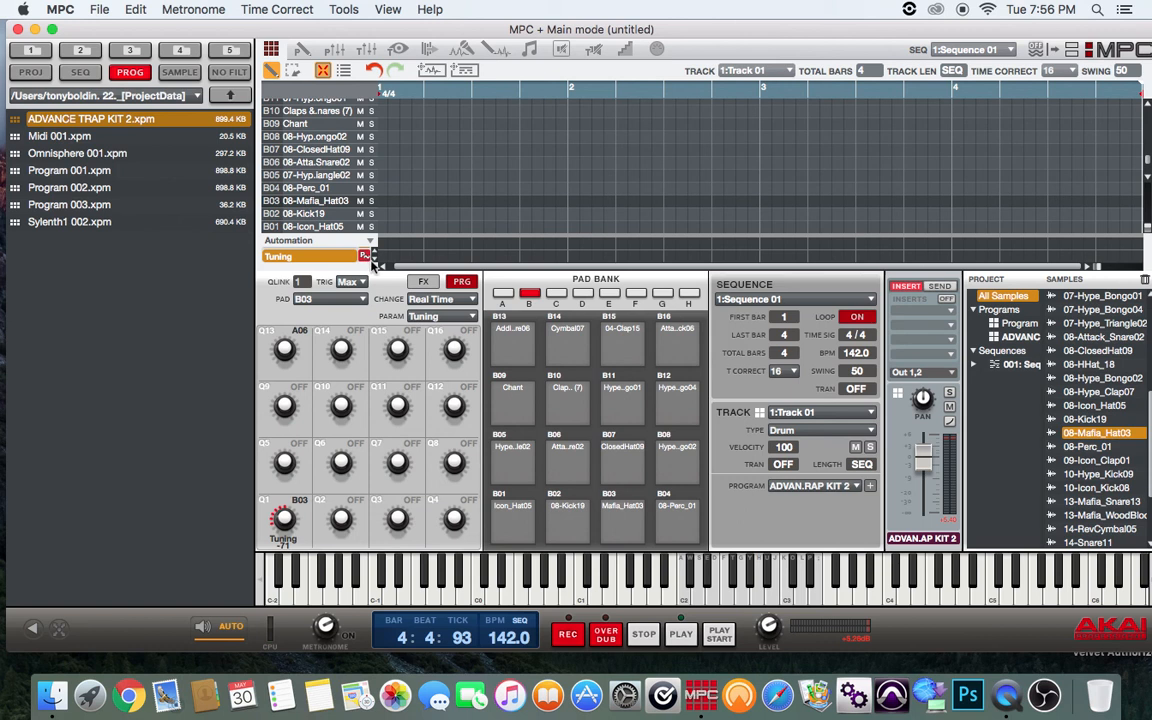
{"action": "mouse_move", "coordinate": [977, 428]}
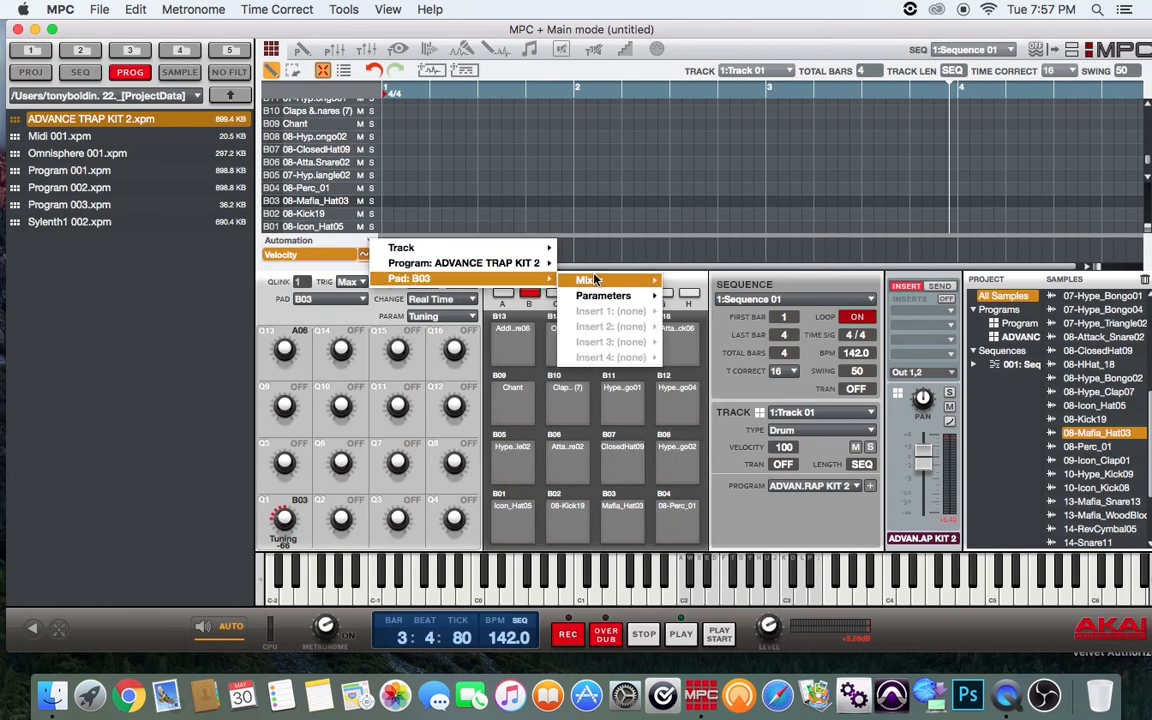
Reselect Tuning in the lane and enable automation write for pad B03
{"action": "left_click", "coordinate": [603, 295]}
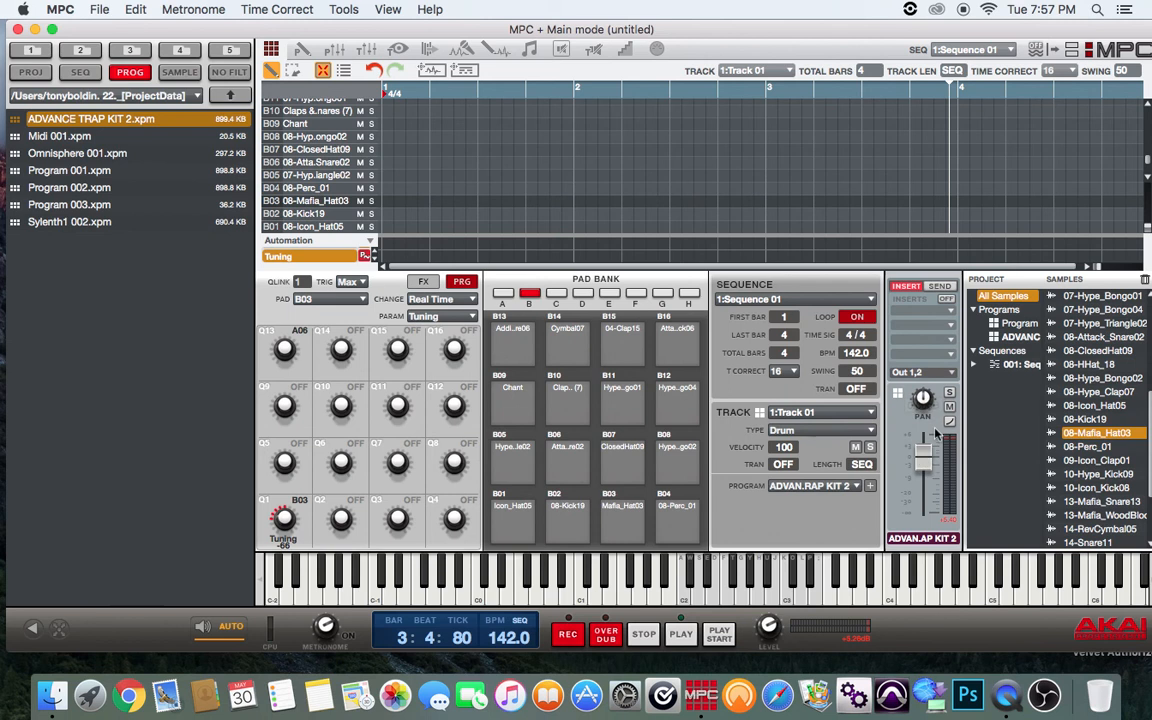
{"action": "mouse_move", "coordinate": [951, 430]}
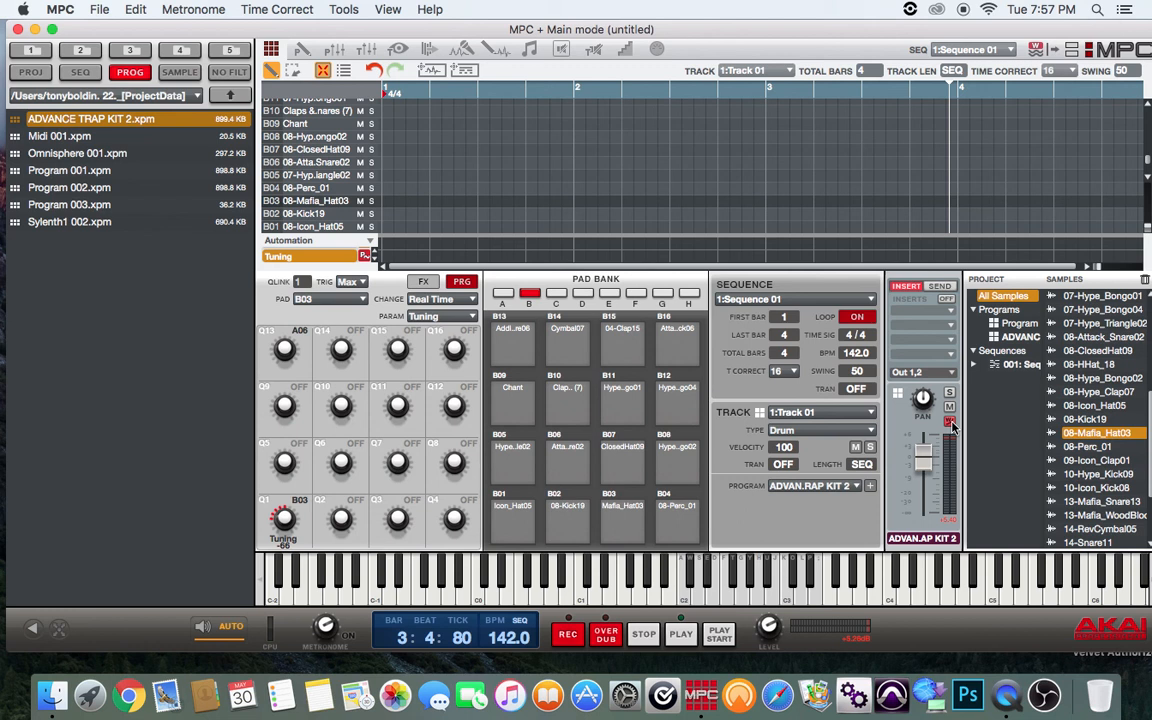
{"action": "left_click", "coordinate": [622, 515]}
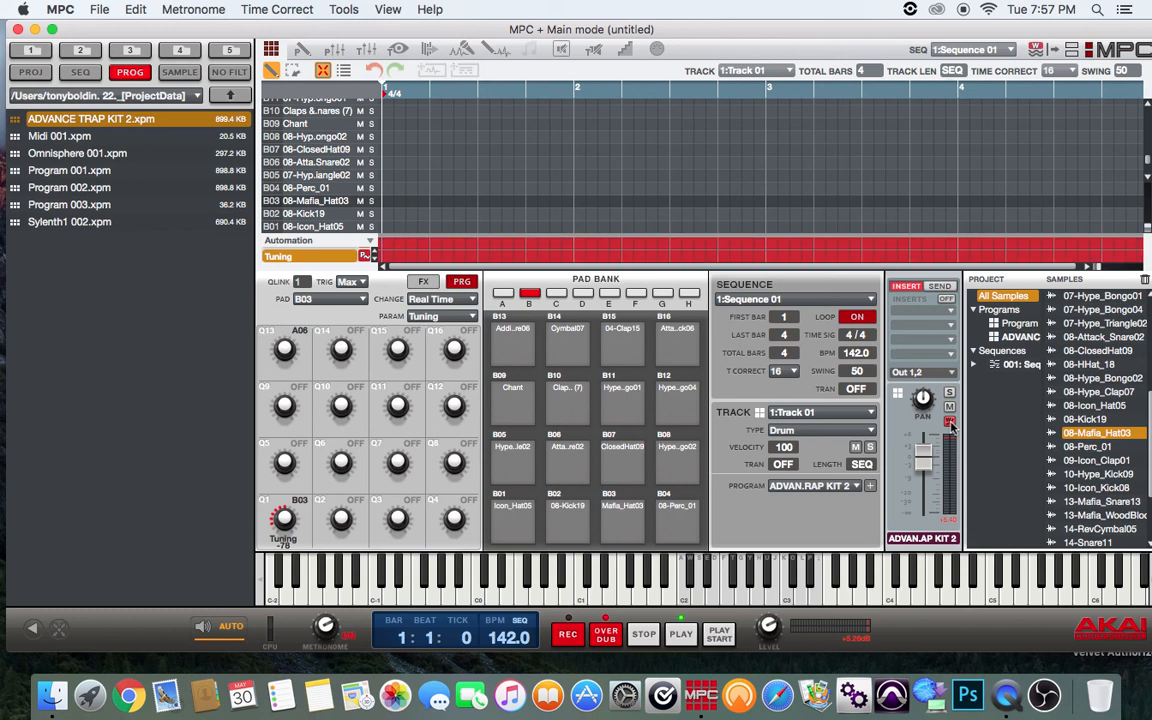
Play the sequence and record a varying Tuning curve for the Mafia_Hat03 pad
{"action": "left_click", "coordinate": [680, 634]}
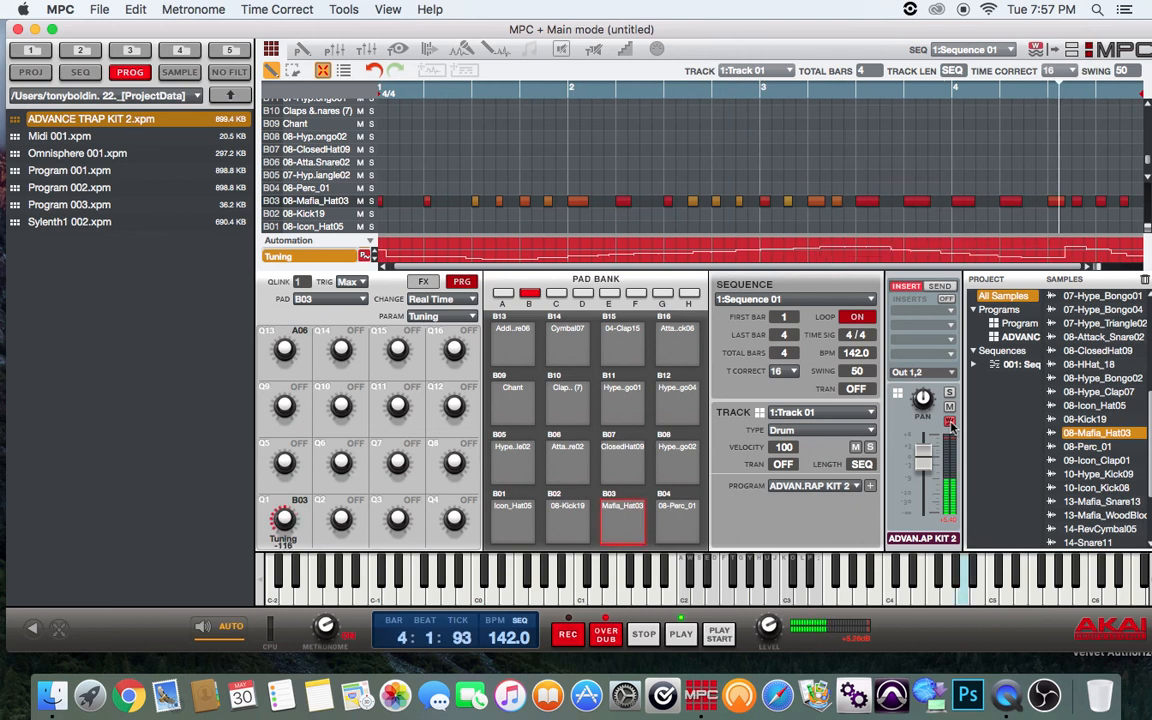
{"action": "left_click", "coordinate": [680, 633]}
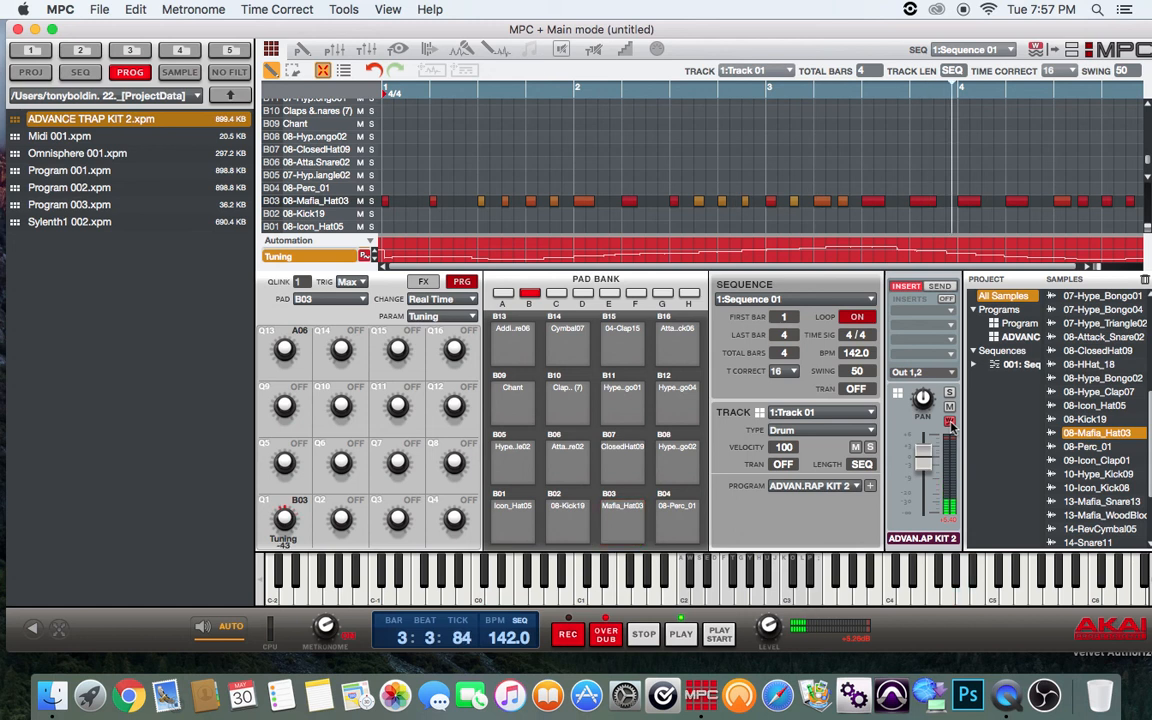
{"action": "left_click", "coordinate": [622, 520]}
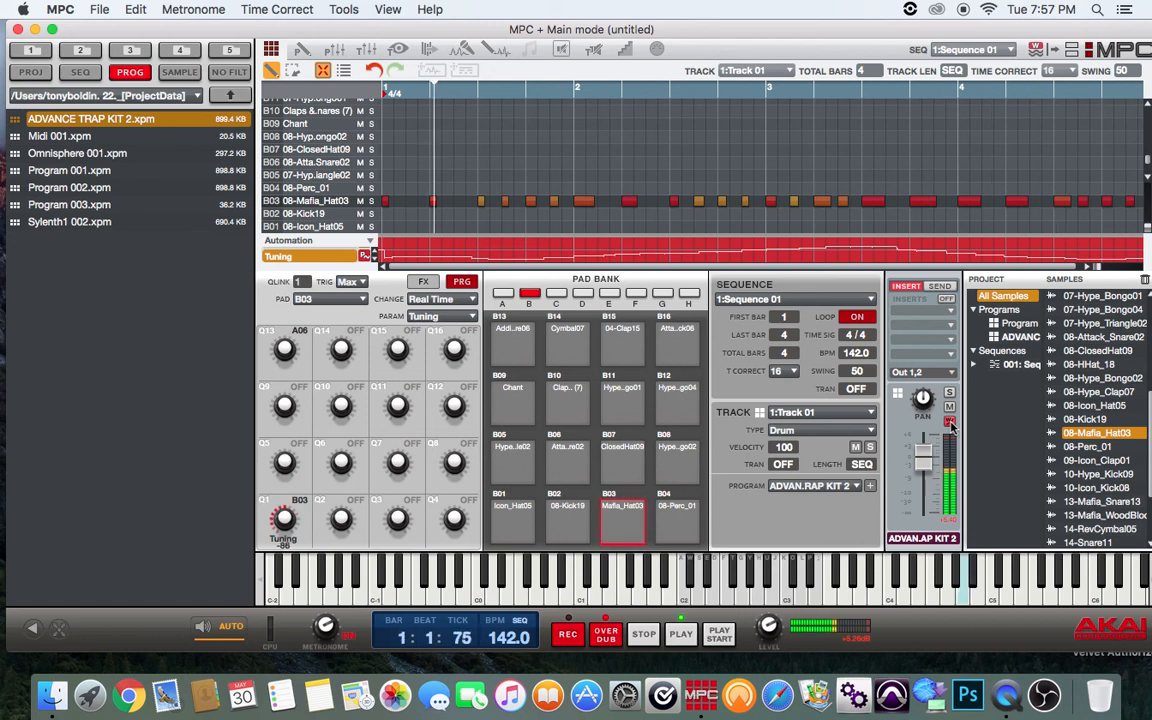
{"action": "left_click", "coordinate": [680, 634]}
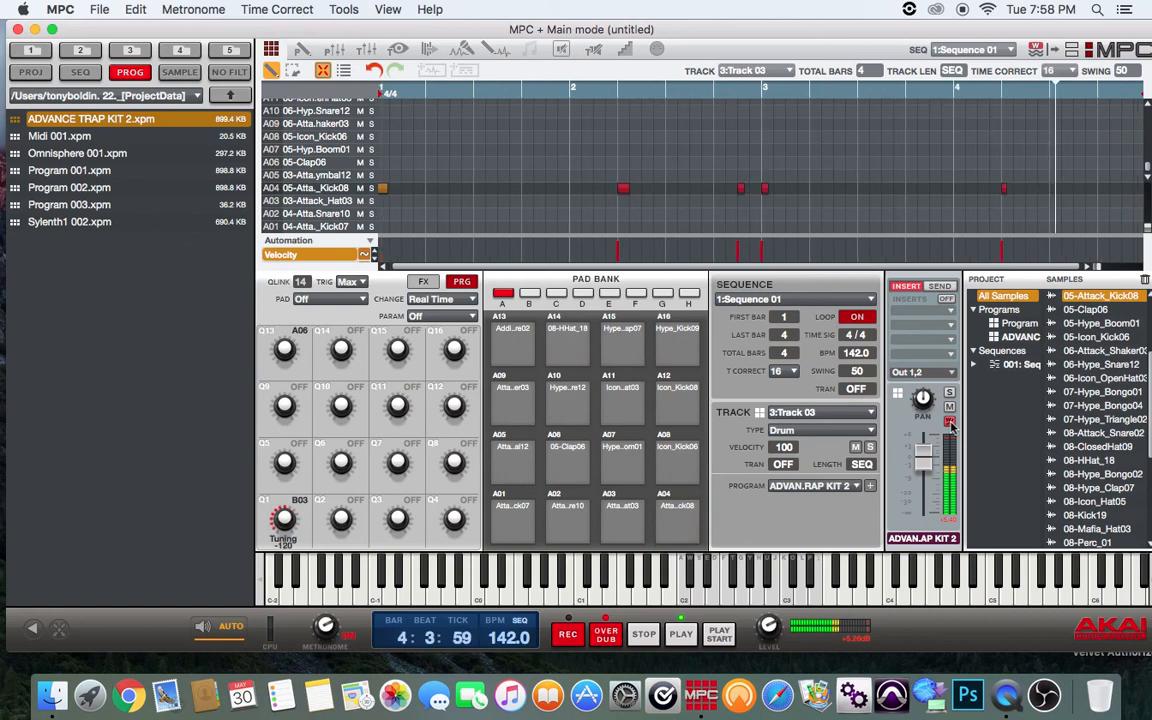
Switch to Track 03, then Track 02's clap pattern, during playback
{"action": "left_click", "coordinate": [680, 633]}
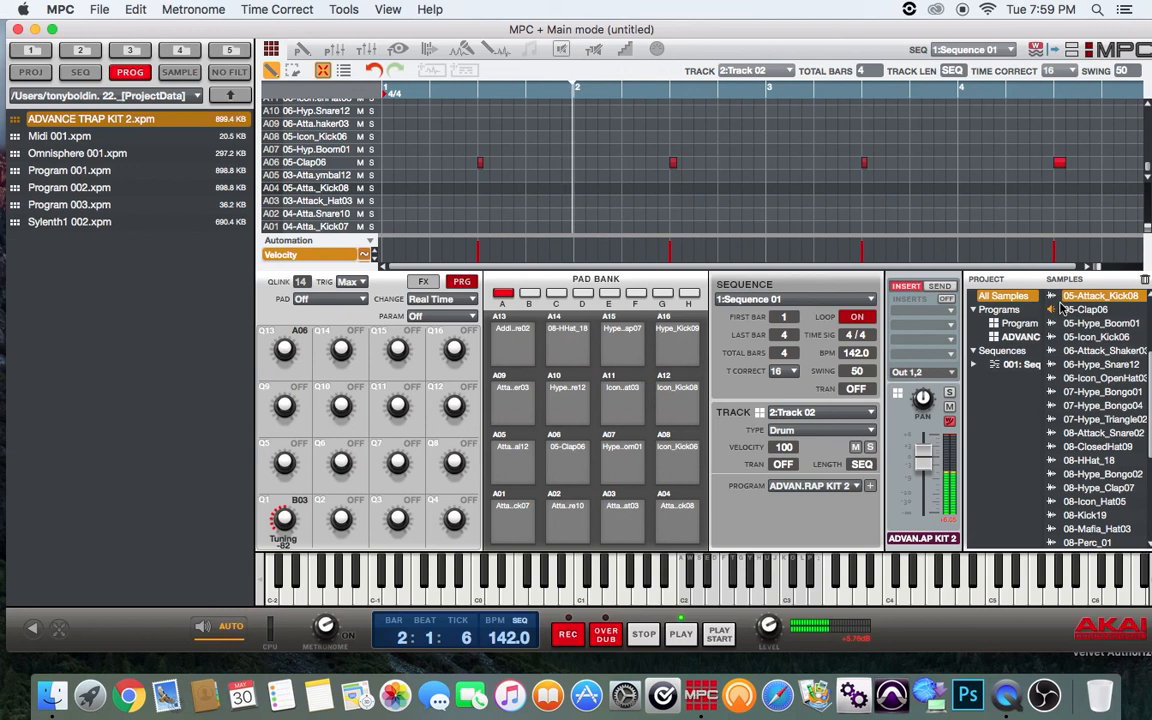
{"action": "left_click", "coordinate": [680, 633]}
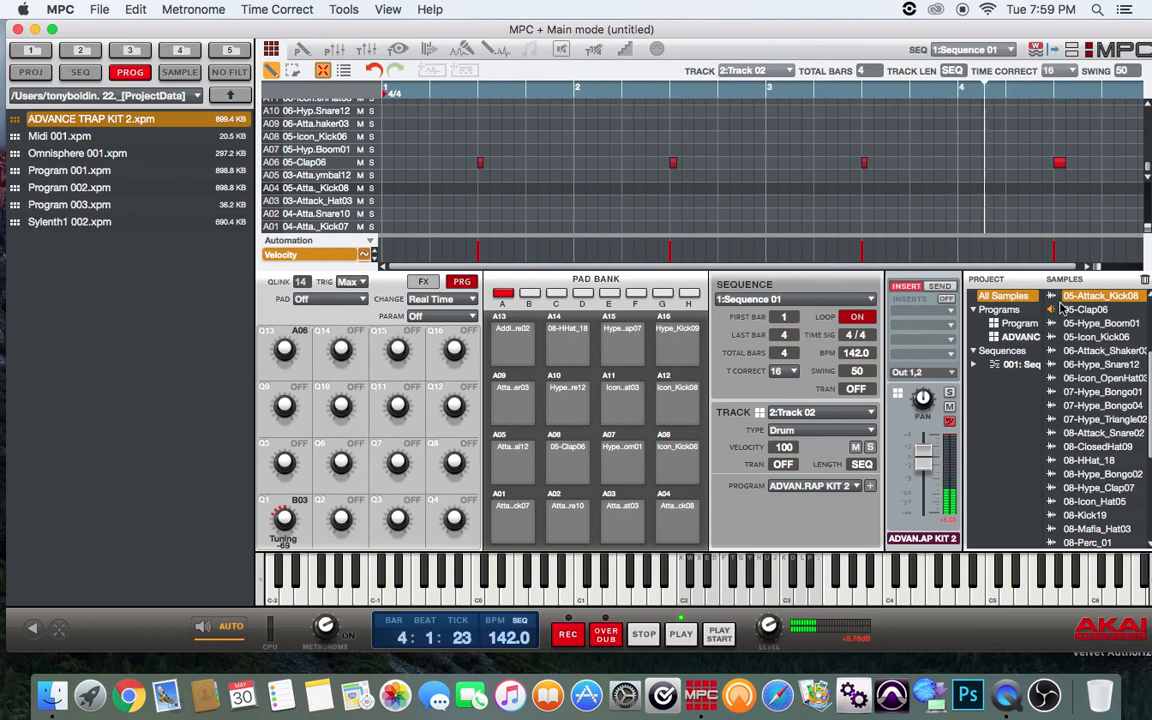
{"action": "left_click", "coordinate": [567, 461]}
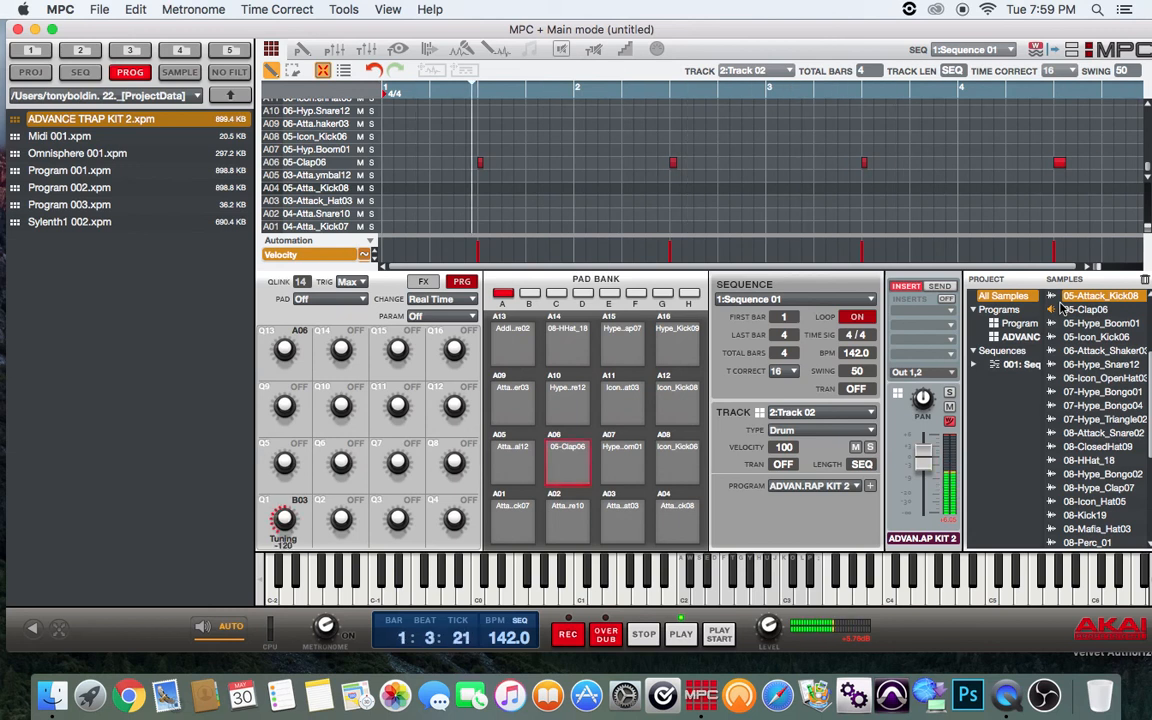